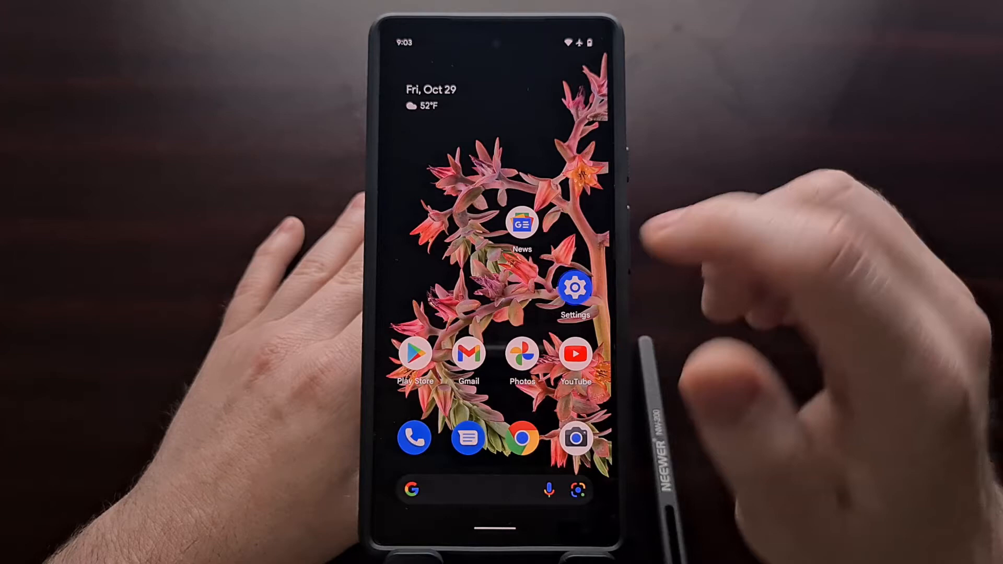
- Open the phone's Settings, then return to the home screen
{"action": "left_click", "coordinate": [574, 287]}
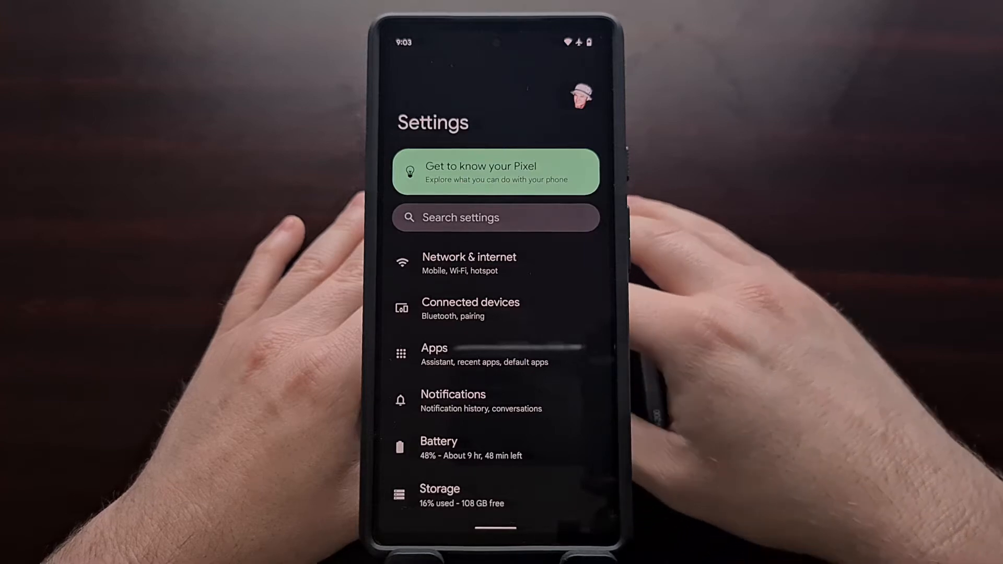
{"action": "key", "text": "home"}
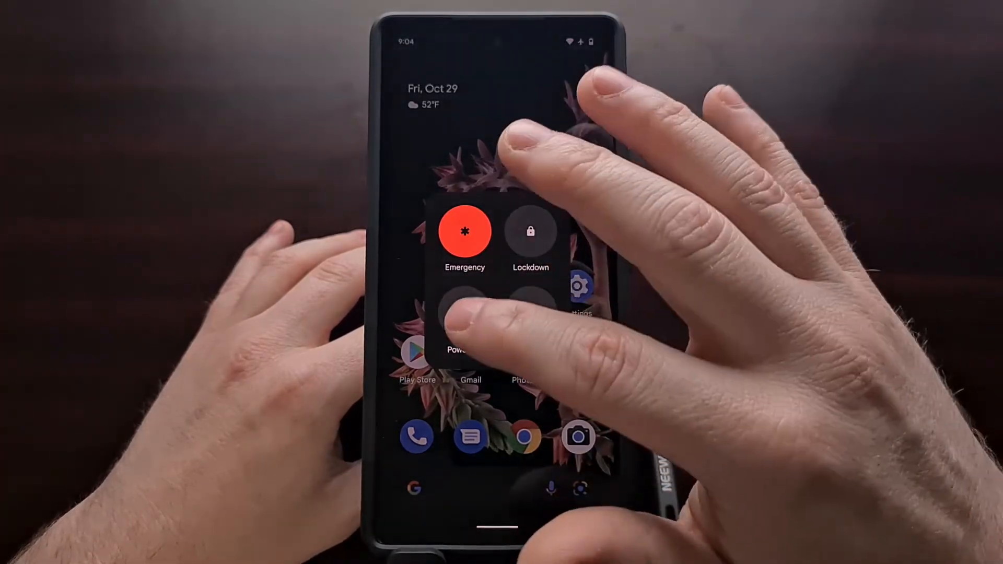
- Choose Power off from the power menu to shut the phone down
{"action": "left_click", "coordinate": [456, 313]}
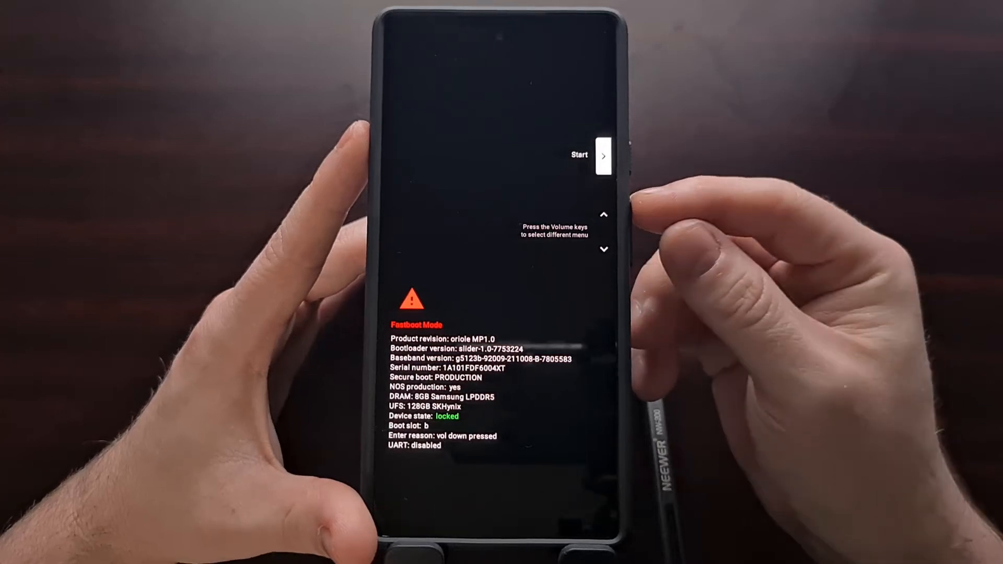
{"action": "key", "text": "volumedown"}
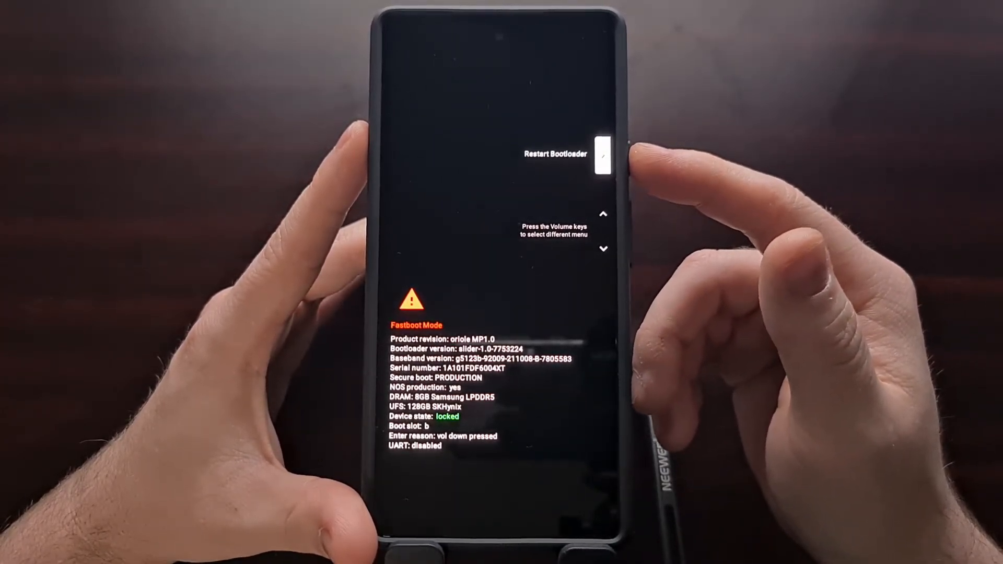
{"action": "key", "text": "VolumeUp"}
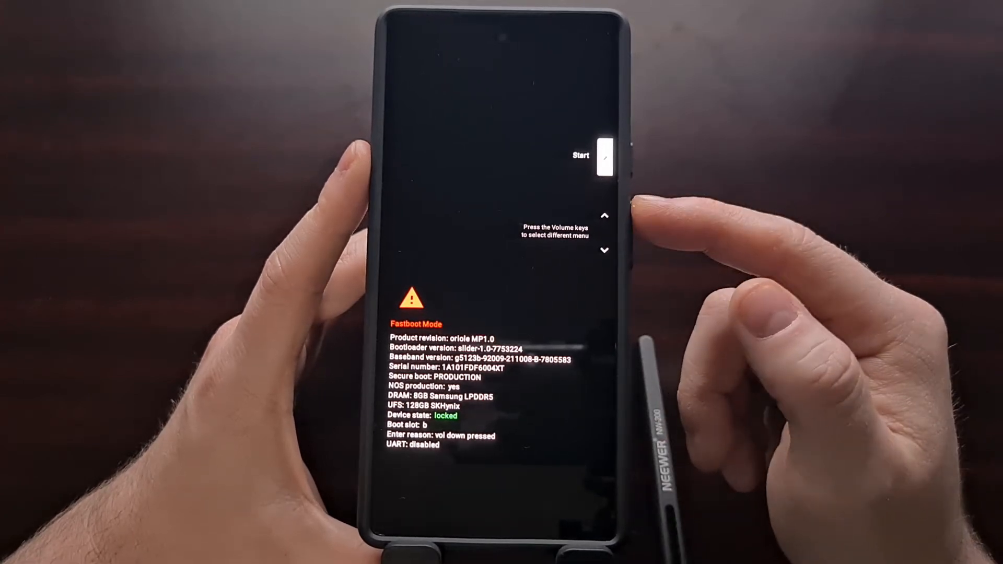
{"action": "key", "text": "VolumeDown"}
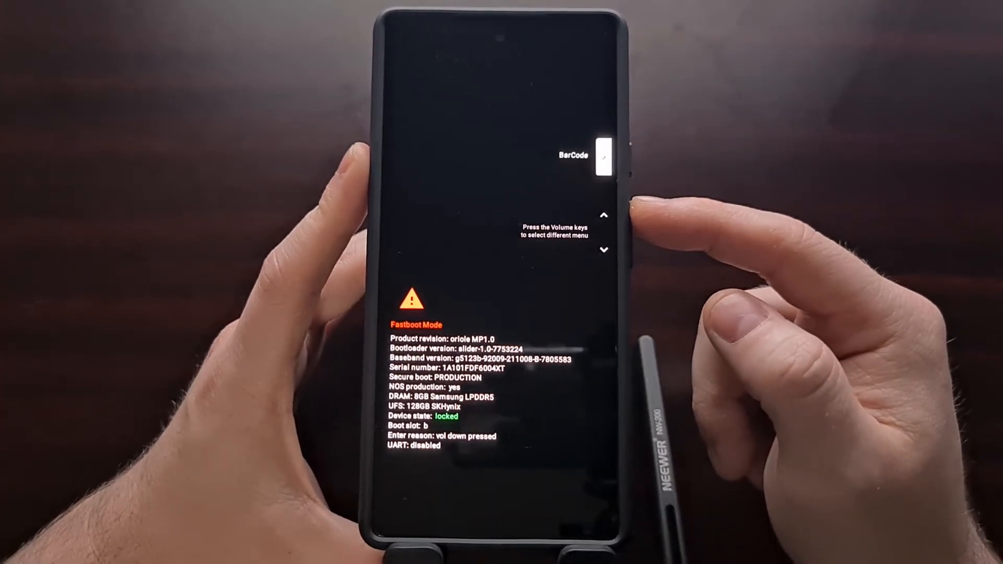
{"action": "key", "text": "VolumeDown"}
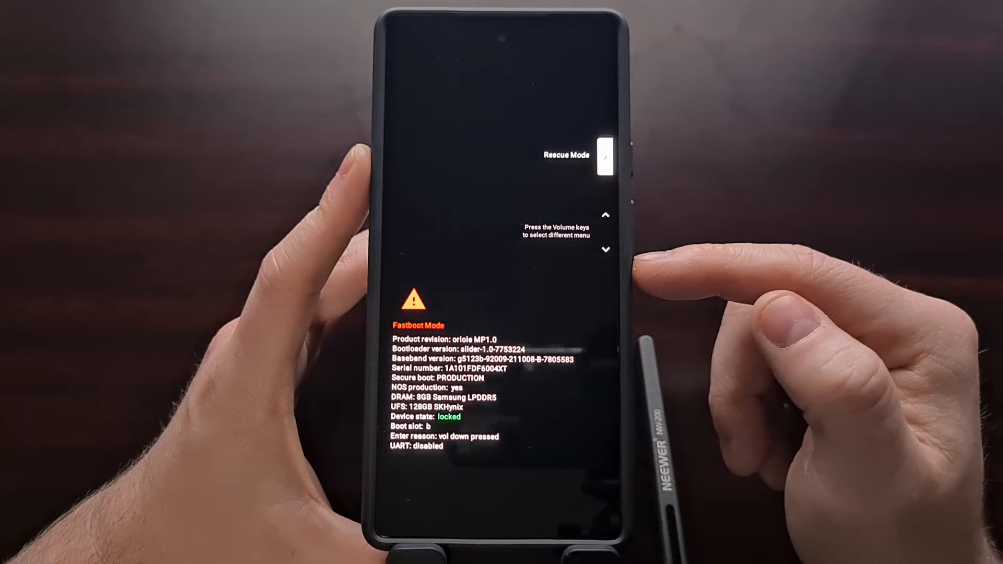
{"action": "key", "text": "VolumeUp"}
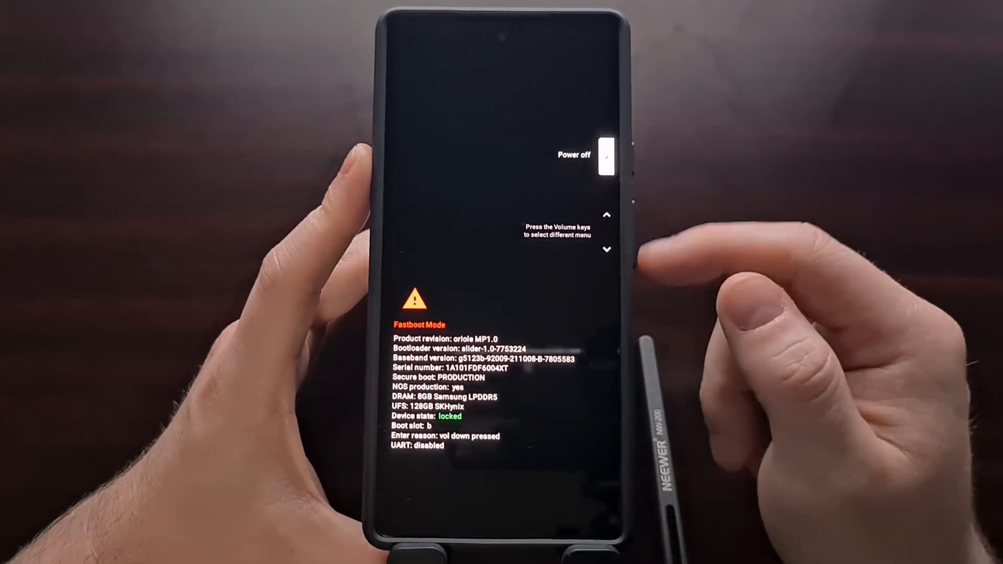
{"action": "key", "text": "VolumeUp"}
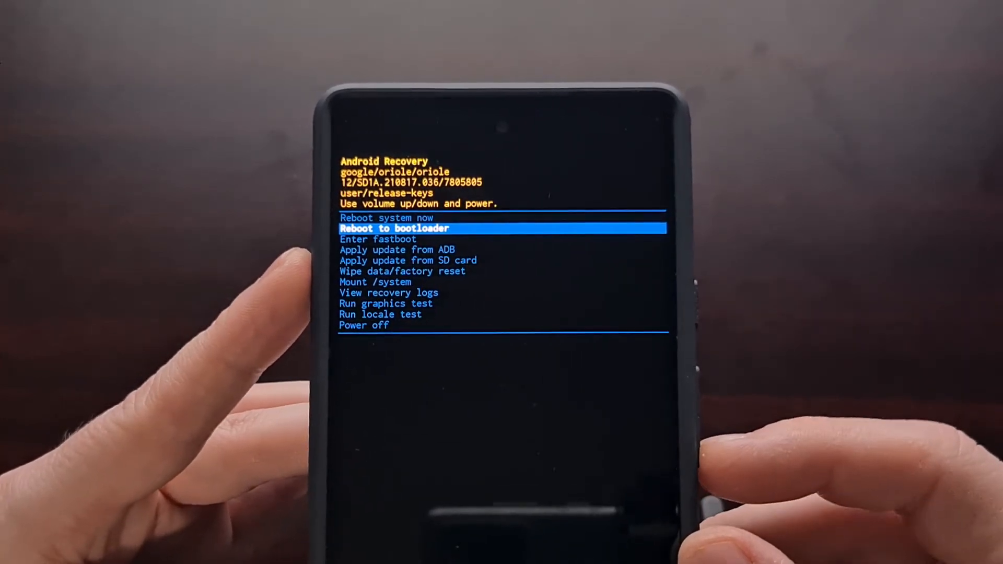
- Move the recovery highlight down to Apply update from ADB
{"action": "key", "text": "volumedown"}
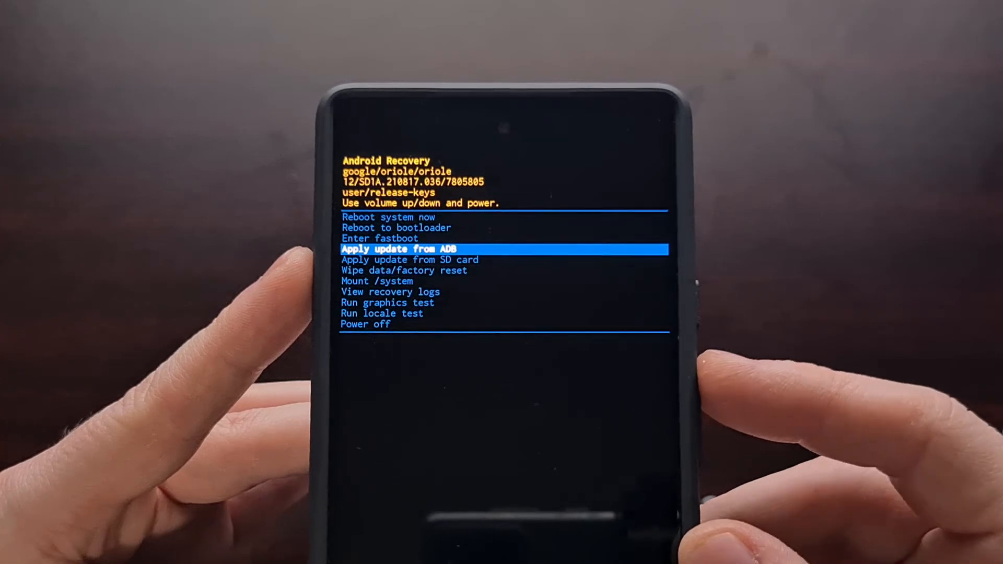